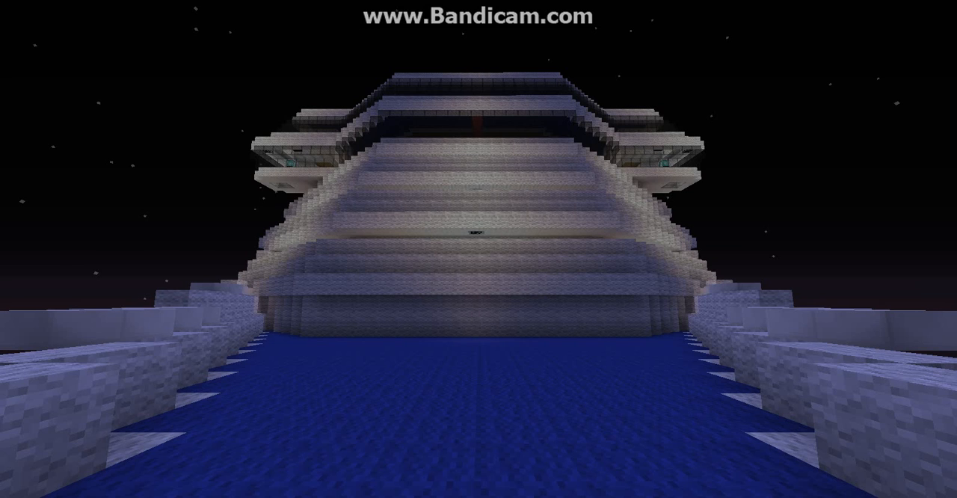
Step: Switch from Minecraft to Chrome to view the Carnival Freedom food and dining image preview
{"action": "key", "text": "t"}
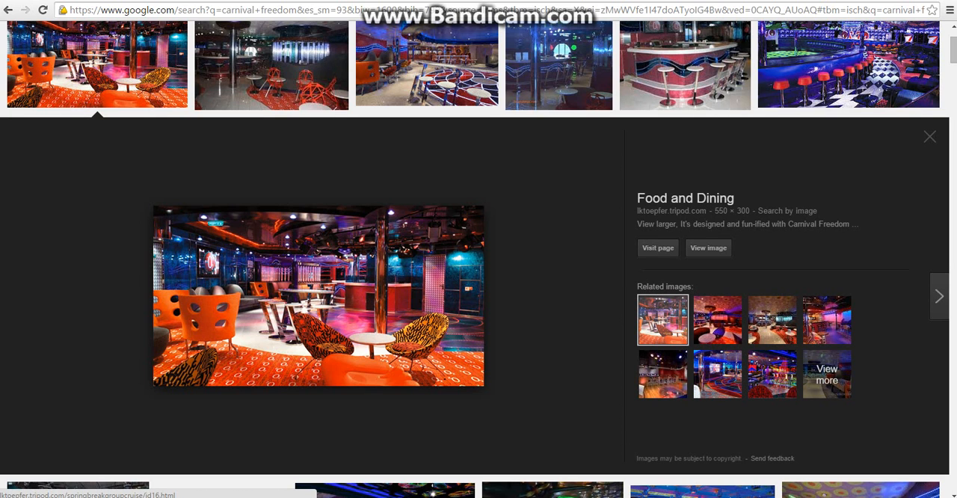
{"action": "left_click", "coordinate": [479, 4]}
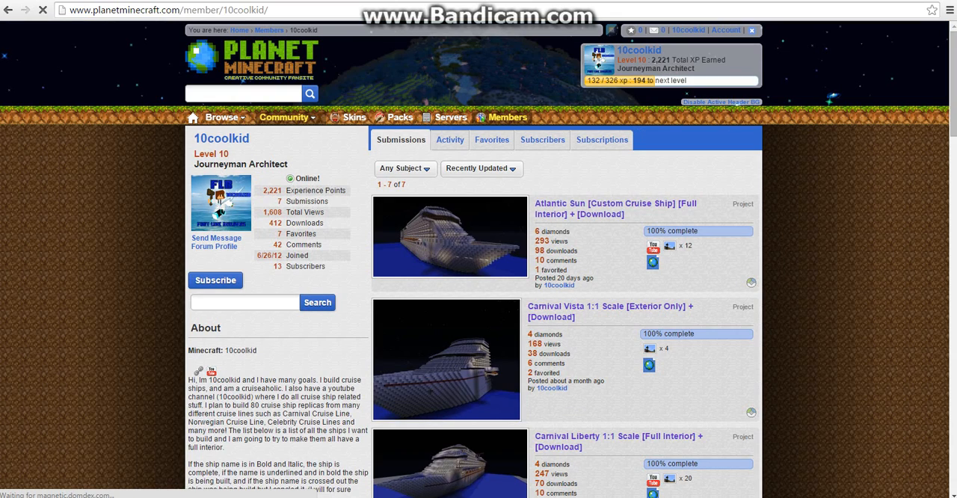
Step: Scroll the profile's About section to the Carnival Fantasy through Carnival Vista ship list
{"action": "scroll", "scroll_direction": "down", "scroll_amount": 3}
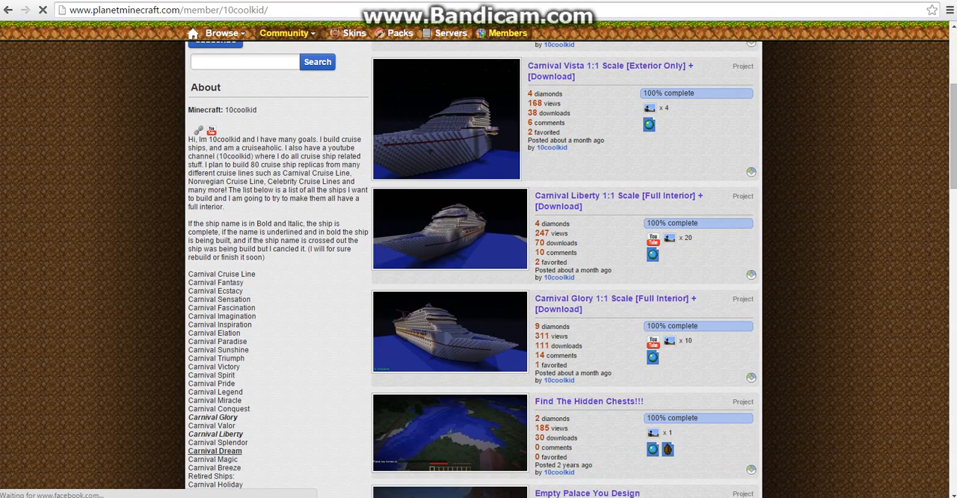
{"action": "scroll", "scroll_direction": "down", "scroll_amount": 3}
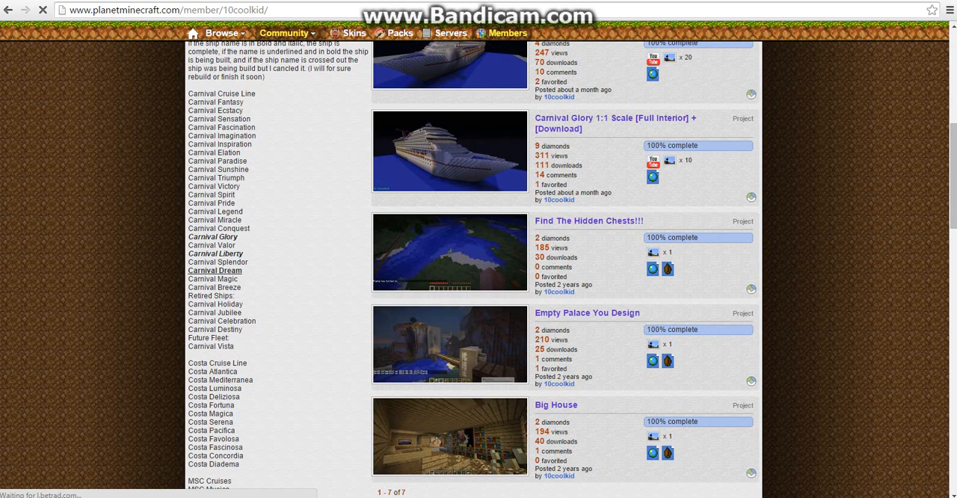
{"action": "scroll", "scroll_direction": "up", "scroll_amount": 3}
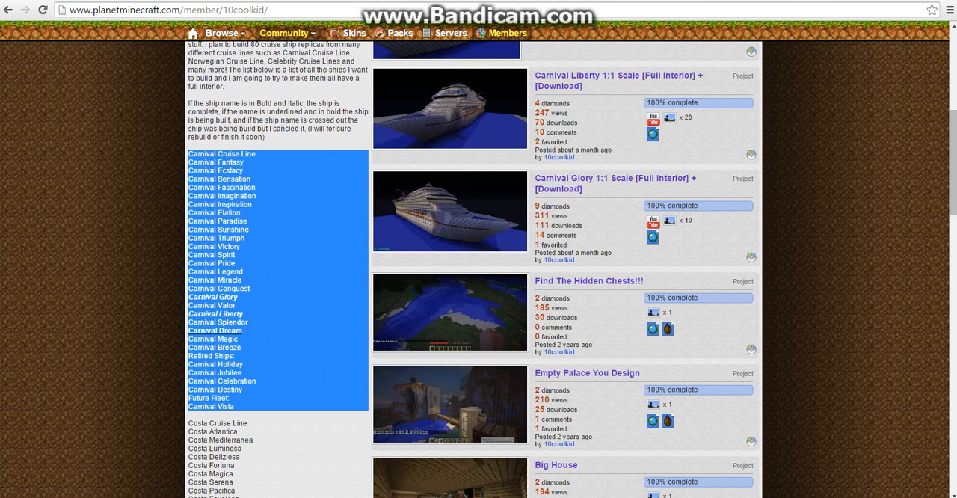
Step: Scroll past the Costa list and highlight the group of MSC ship names
{"action": "scroll", "scroll_direction": "down", "scroll_amount": 3}
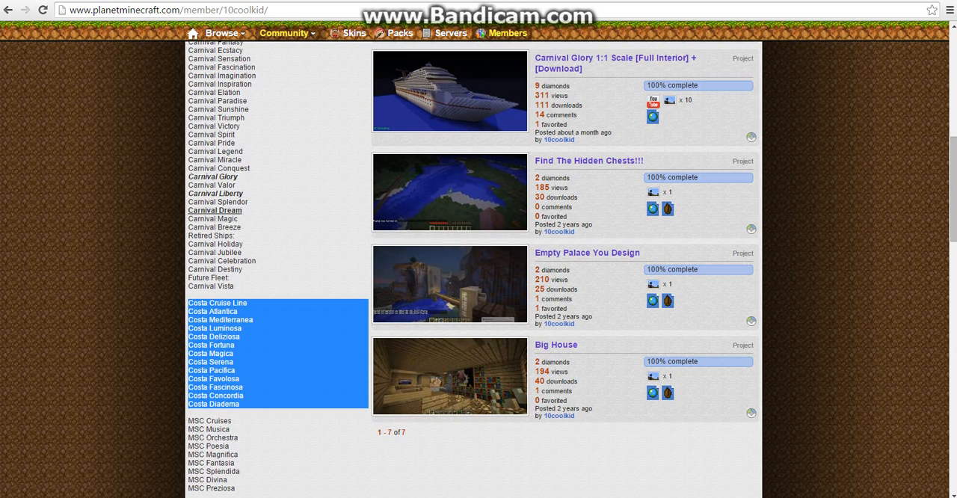
{"action": "scroll", "scroll_direction": "down", "scroll_amount": 3}
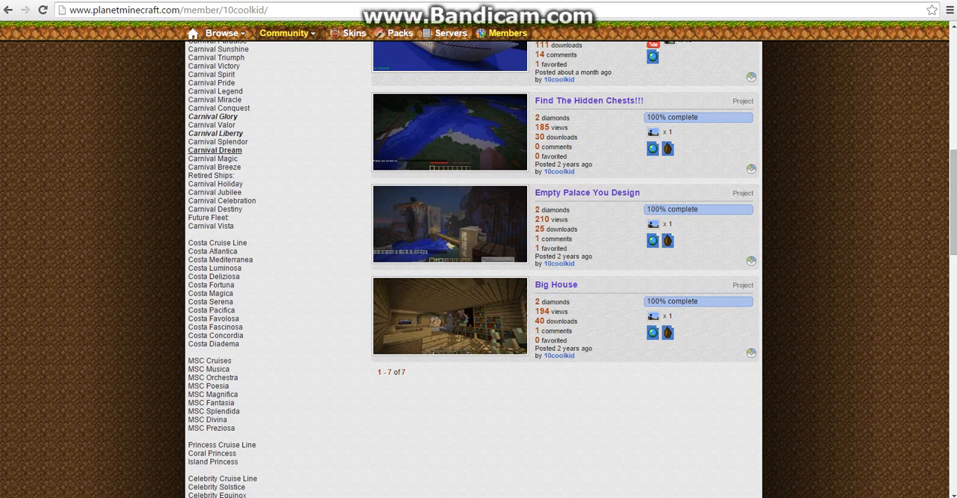
{"action": "scroll", "scroll_direction": "down", "scroll_amount": 3}
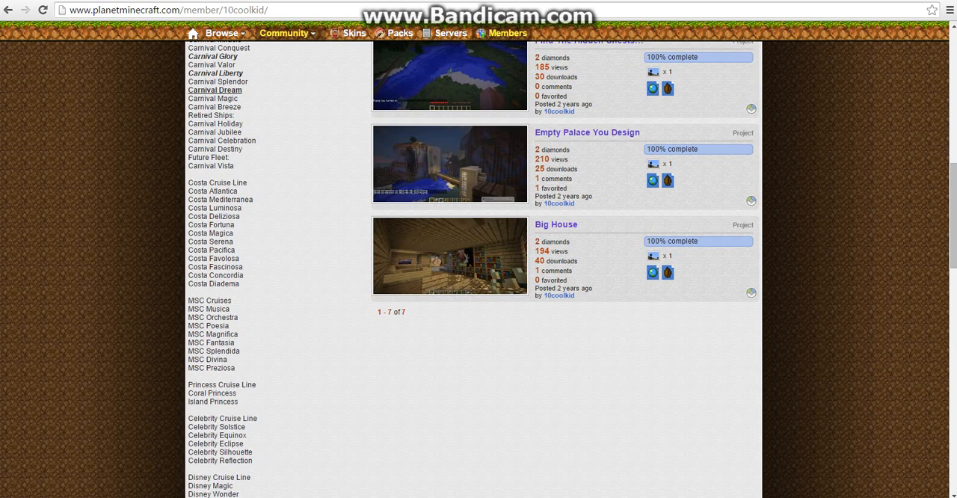
{"action": "left_click_drag", "start_coordinate": [209, 300], "coordinate": [212, 367]}
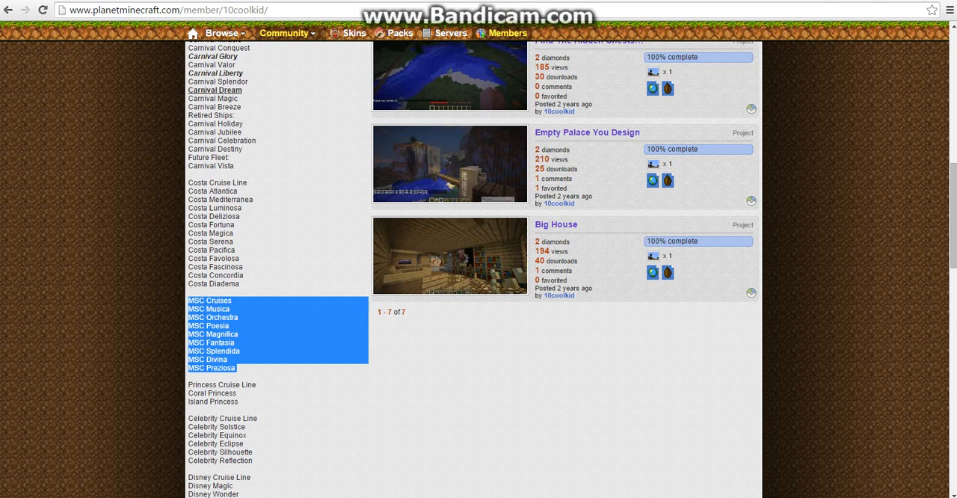
Step: Scroll down to the full Disney list and Holland America's MS Massdam through MS Noordam
{"action": "scroll", "scroll_direction": "down", "scroll_amount": 3}
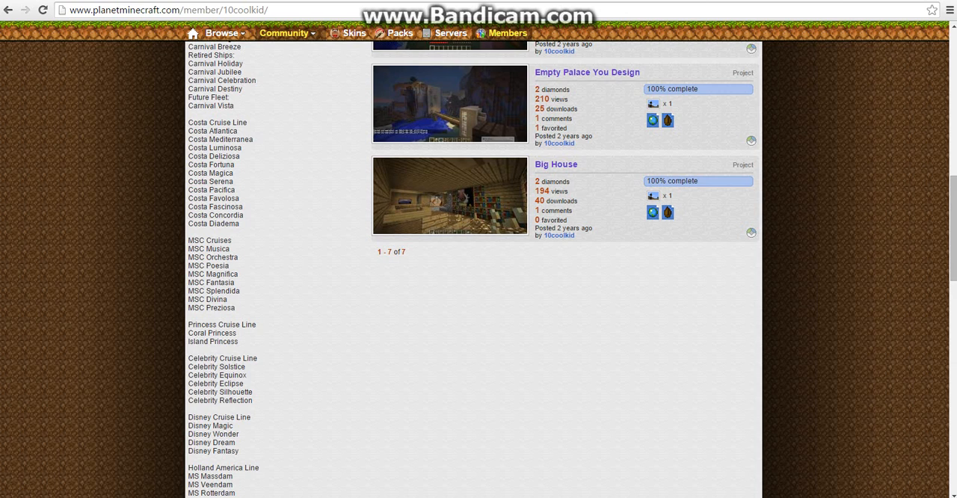
{"action": "scroll", "scroll_direction": "down", "scroll_amount": 3}
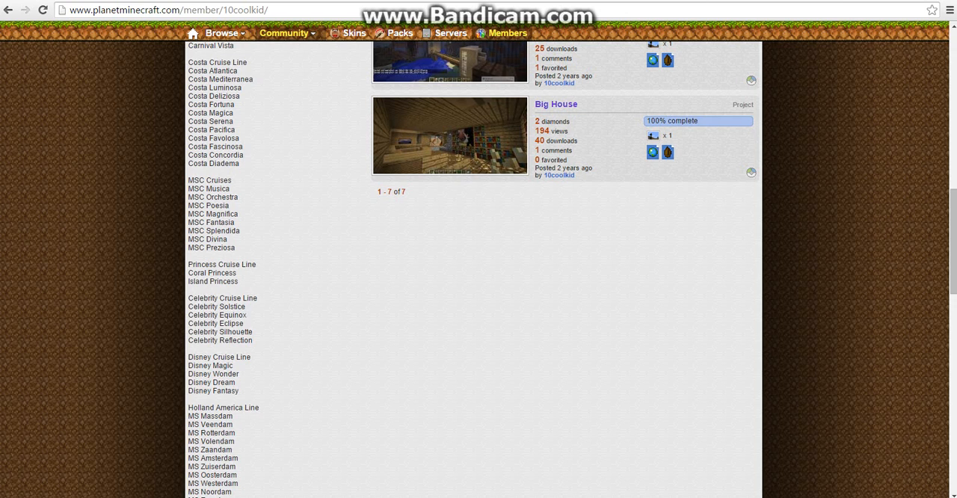
Step: Scroll through the Norwegian, Royal Caribbean, Crystal, Oceania and P&O lists to Seabourn
{"action": "scroll", "scroll_direction": "down", "scroll_amount": 3}
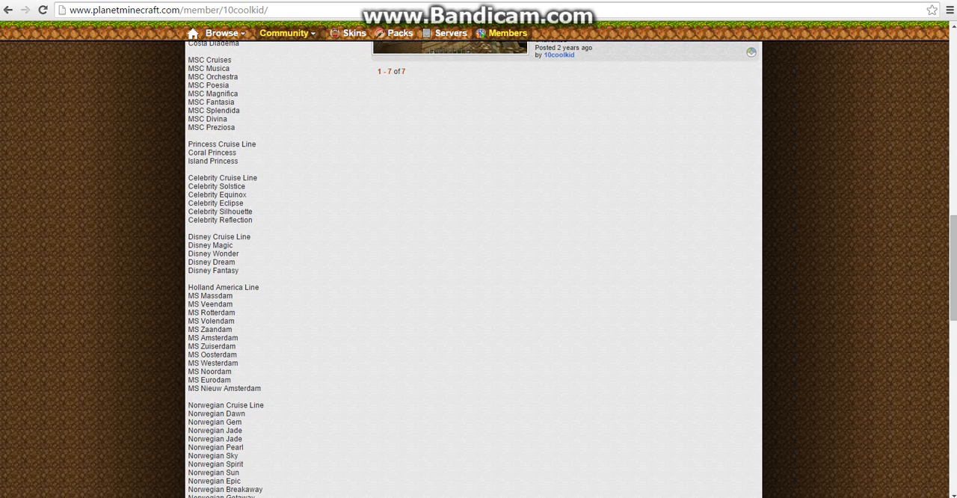
{"action": "scroll", "scroll_direction": "down", "scroll_amount": 3}
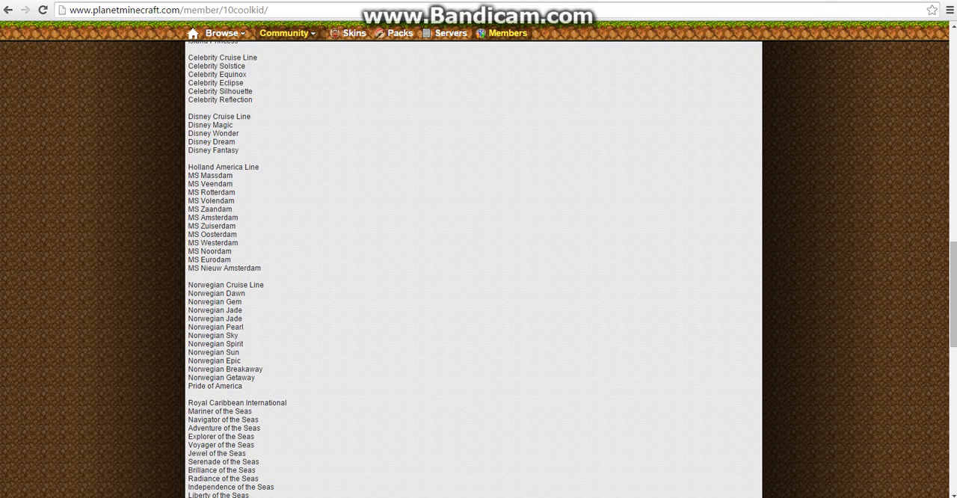
{"action": "scroll", "scroll_direction": "down", "scroll_amount": 3}
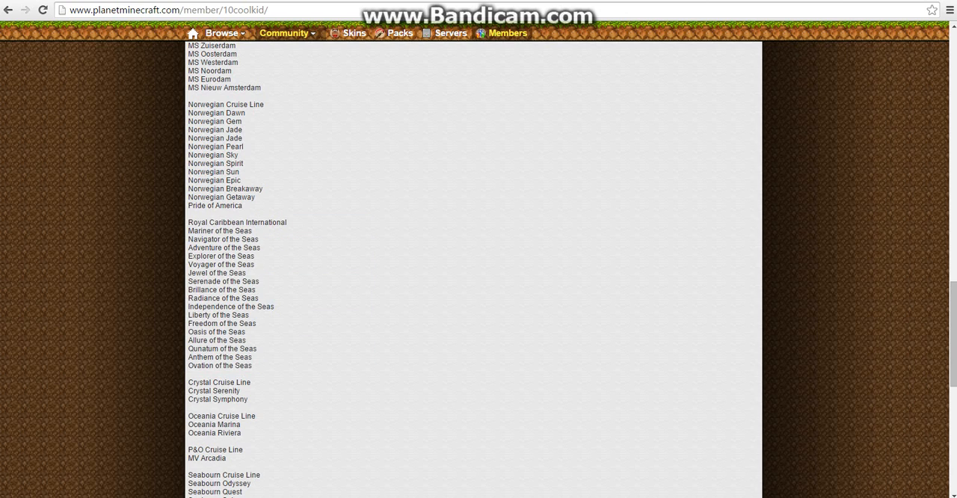
Step: Scroll to the closing note and subscribers, then return to Minecraft and hide the HUD with F1
{"action": "scroll", "scroll_direction": "down", "scroll_amount": 3}
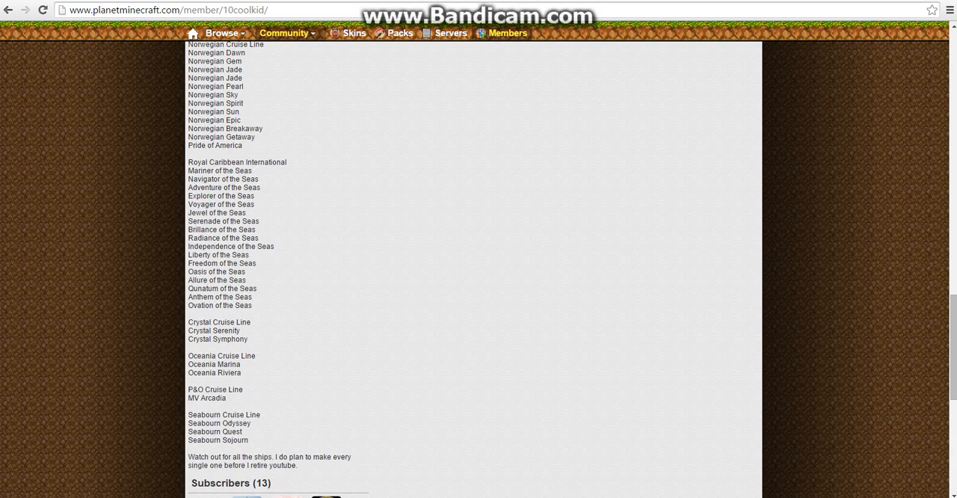
{"action": "scroll", "scroll_direction": "down", "scroll_amount": 3}
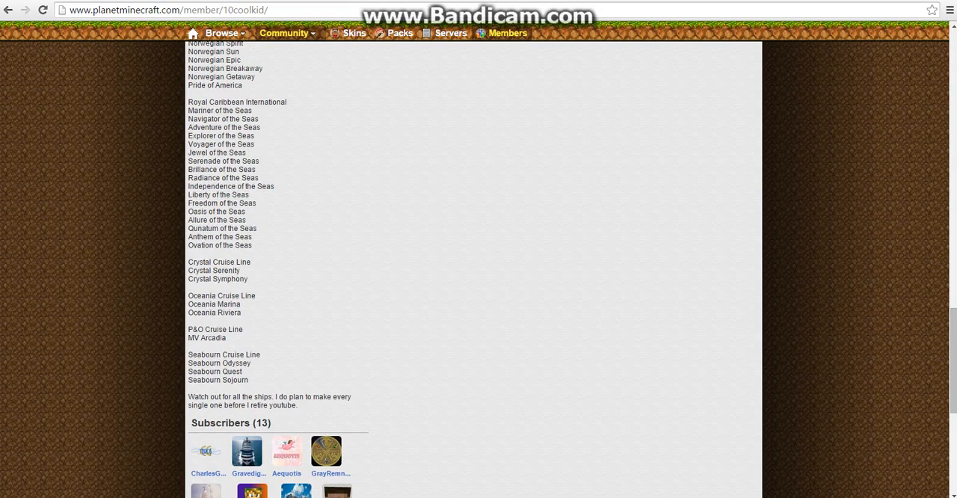
{"action": "scroll", "scroll_direction": "up", "scroll_amount": 3}
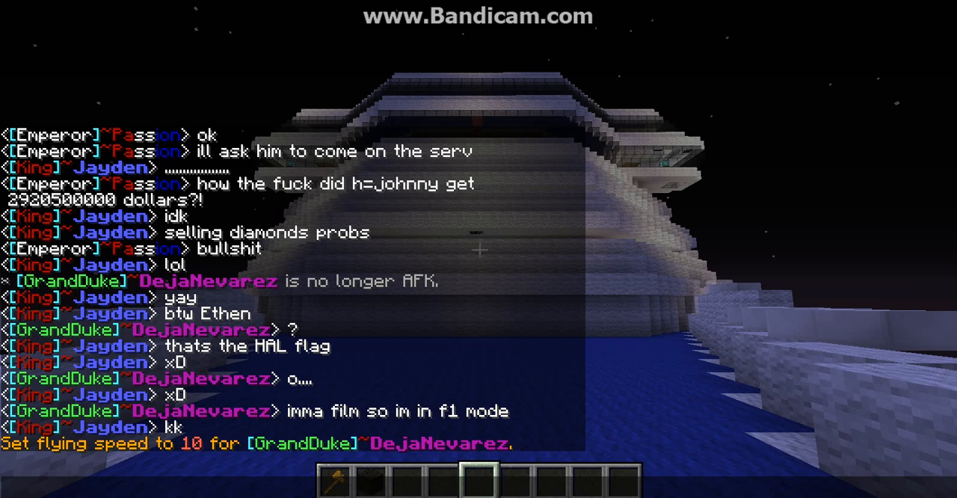
{"action": "key", "text": "F1"}
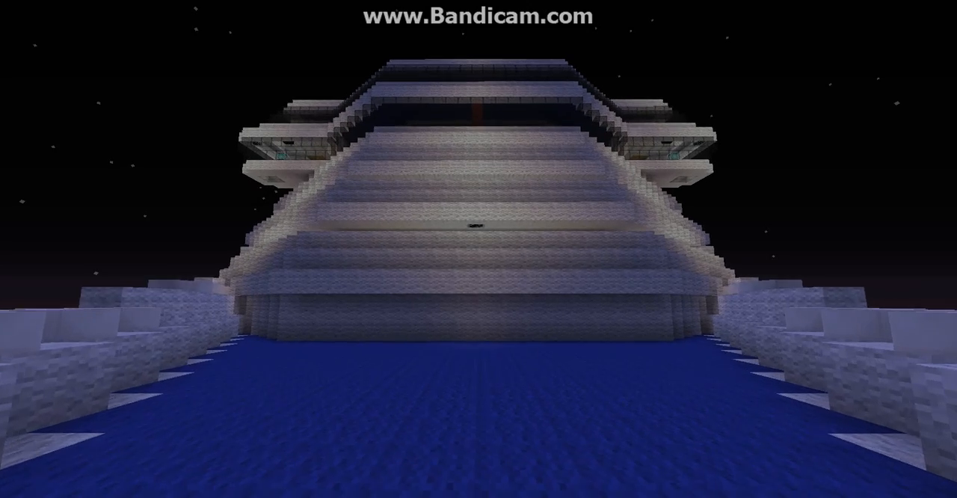